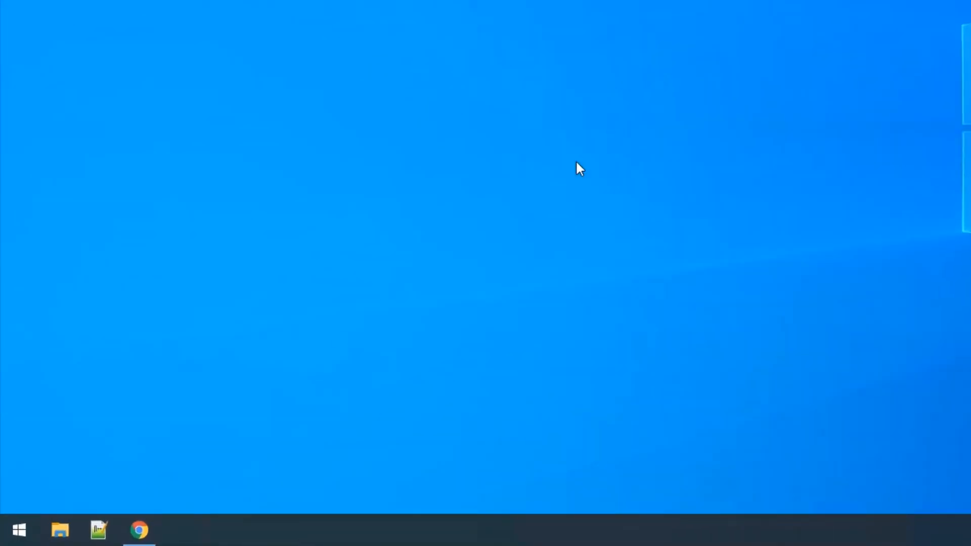
Search the Start menu for 'environment' to find Edit the system environment variables.
{"action": "left_click", "coordinate": [19, 530]}
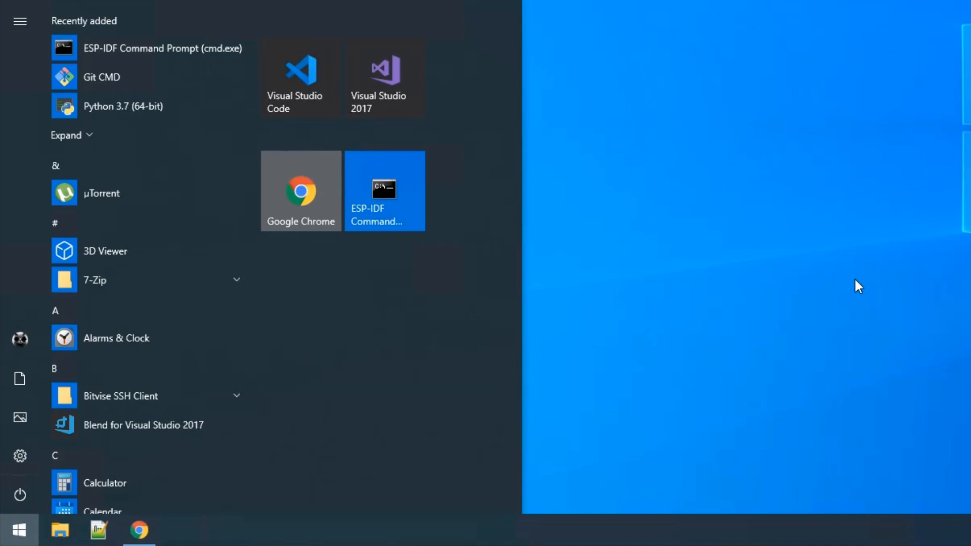
{"action": "type", "text": "environment"}
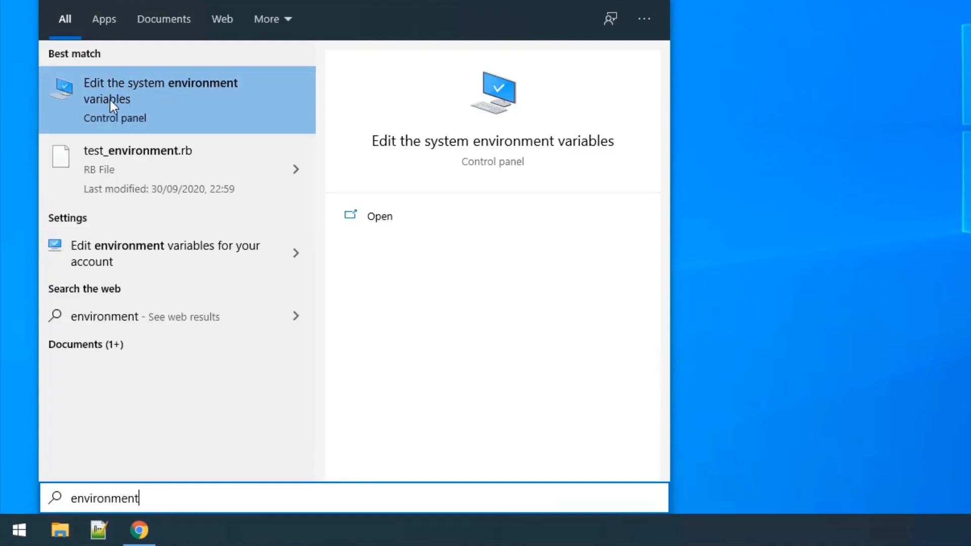
Open System Properties and its Environment Variables window.
{"action": "left_click", "coordinate": [160, 91]}
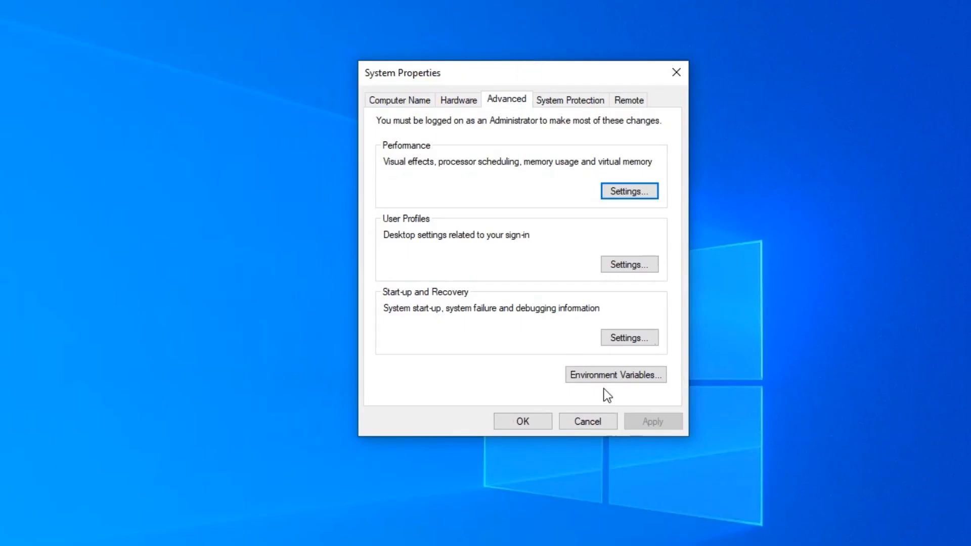
{"action": "left_click", "coordinate": [615, 374]}
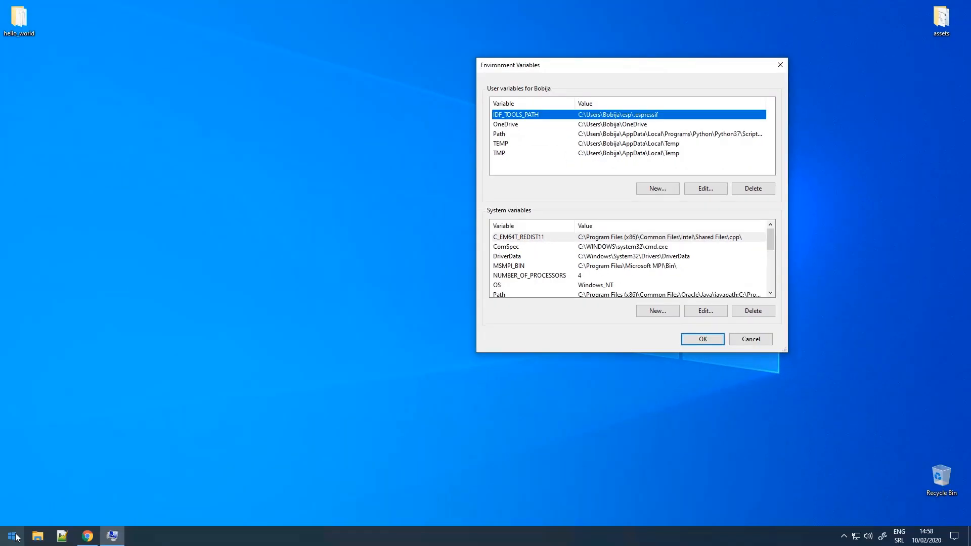
Add user variable IDF_PATH, copying the esp-idf path from the ESP-IDF prompt.
{"action": "left_click", "coordinate": [11, 535]}
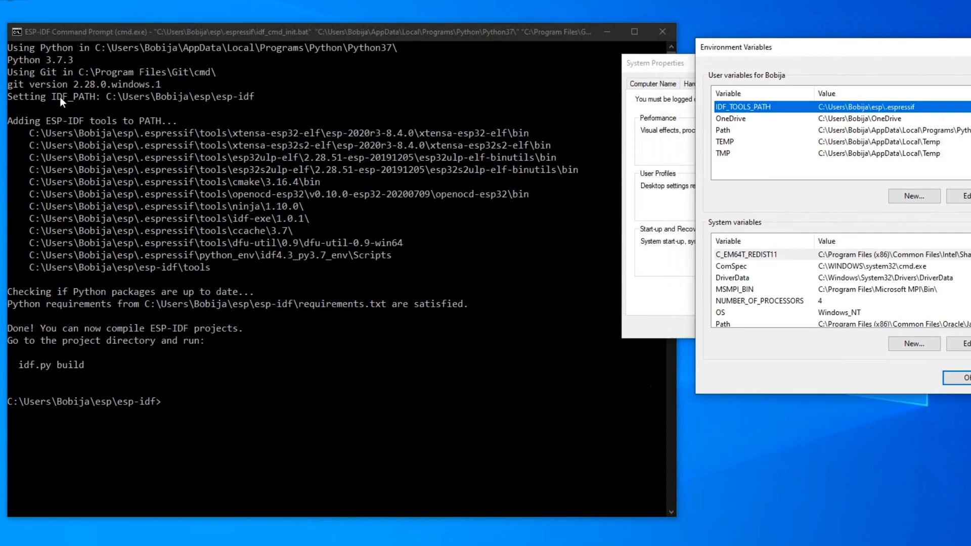
{"action": "mouse_move", "coordinate": [187, 141]}
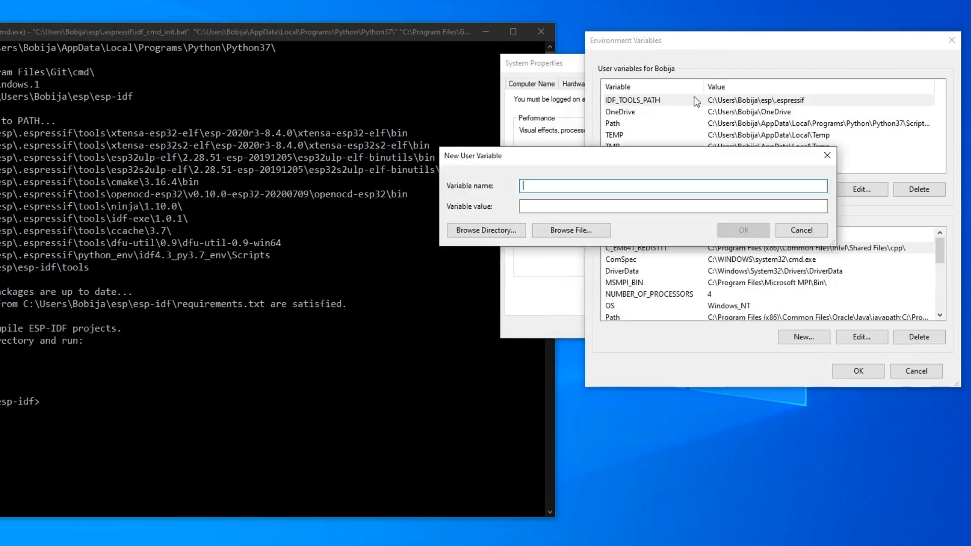
{"action": "type", "text": "IDF_PATH"}
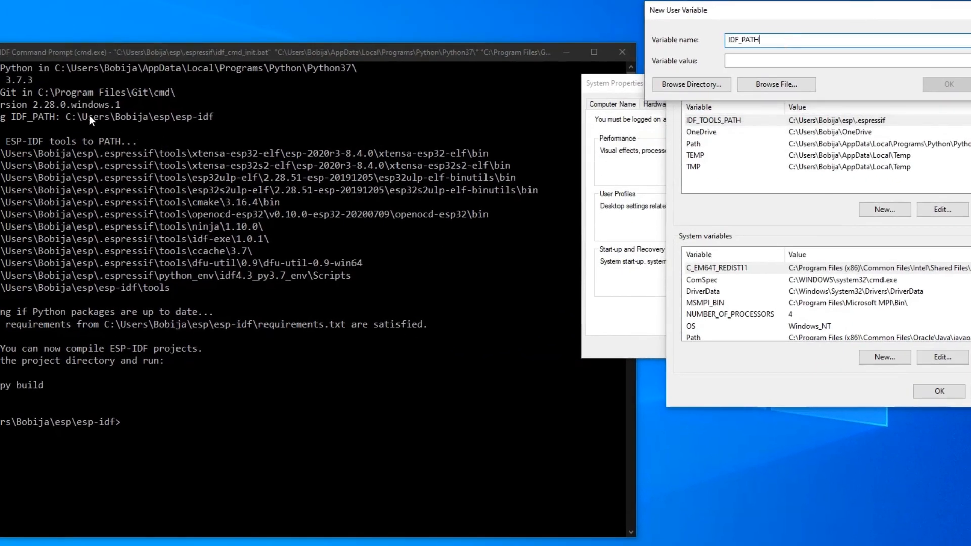
{"action": "double_click", "coordinate": [87, 116]}
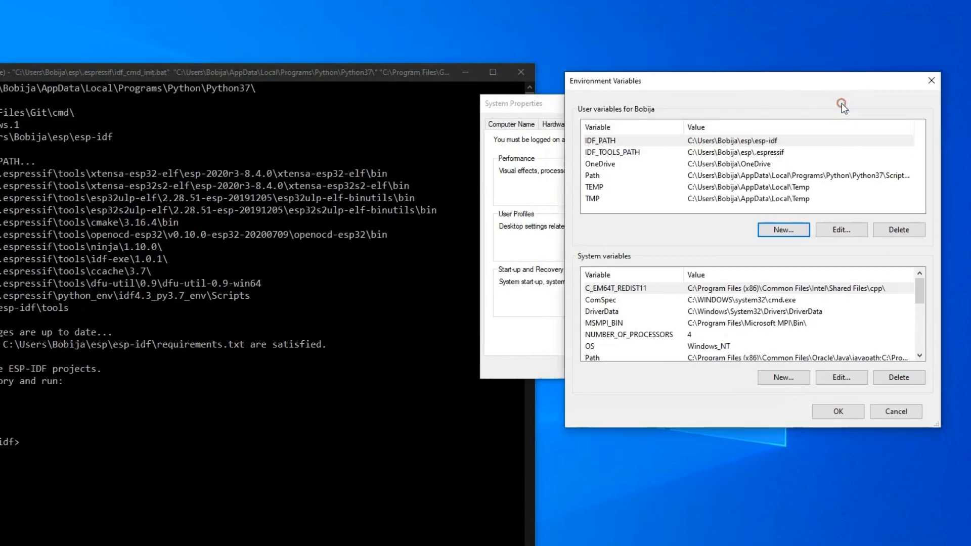
Add the xtensa-esp32-elf\esp-2020r3-8.4.0\xtensa-esp32-elf\bin path as a new user Path entry.
{"action": "left_click", "coordinate": [840, 229]}
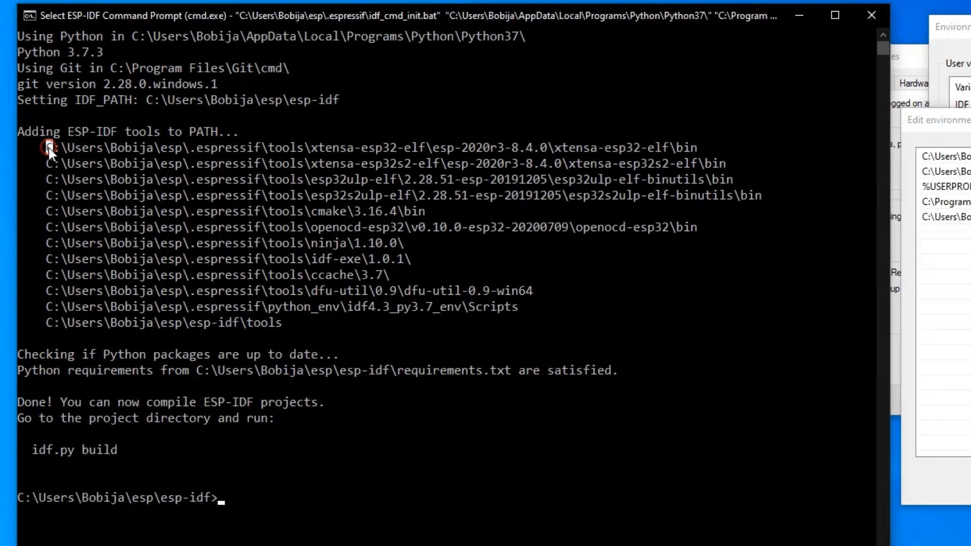
{"action": "left_click_drag", "start_coordinate": [46, 147], "coordinate": [439, 147]}
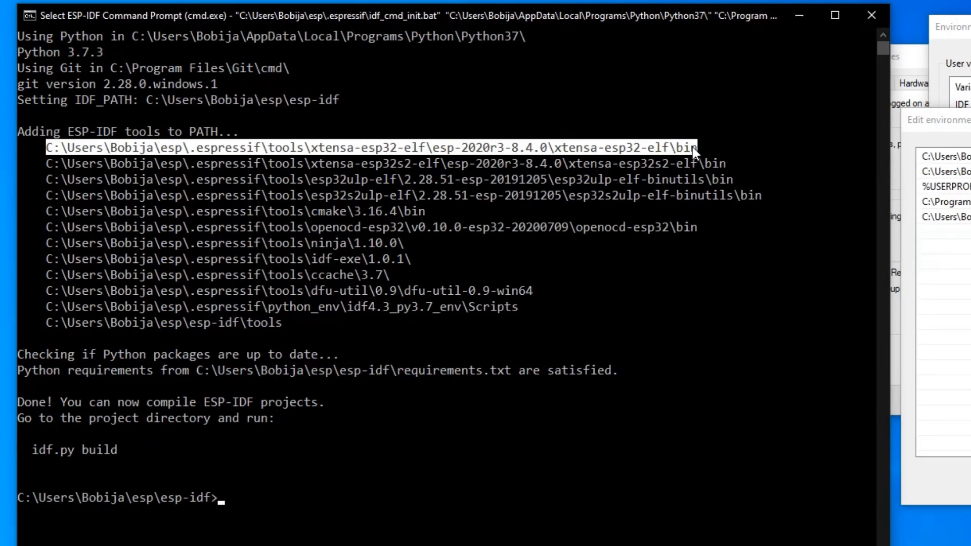
{"action": "left_click", "coordinate": [889, 142]}
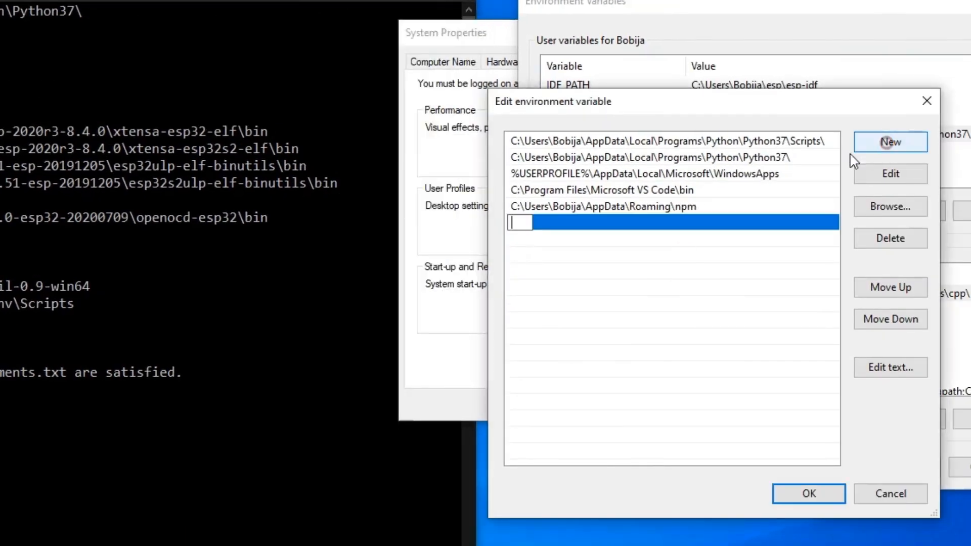
{"action": "type", "text": "\\.espressif\\tools\\xtensa-esp32-elf\\esp-2020r3-8.4.0\\xtensa-esp32-elf\\bin"}
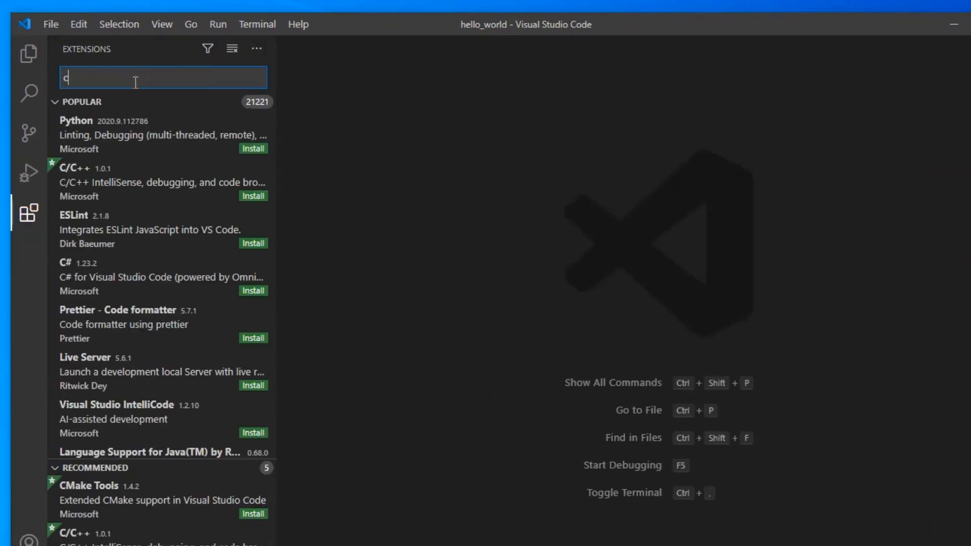
Search extensions for 'c/c++', install Microsoft's C/C++, and close its details page.
{"action": "type", "text": "/c++"}
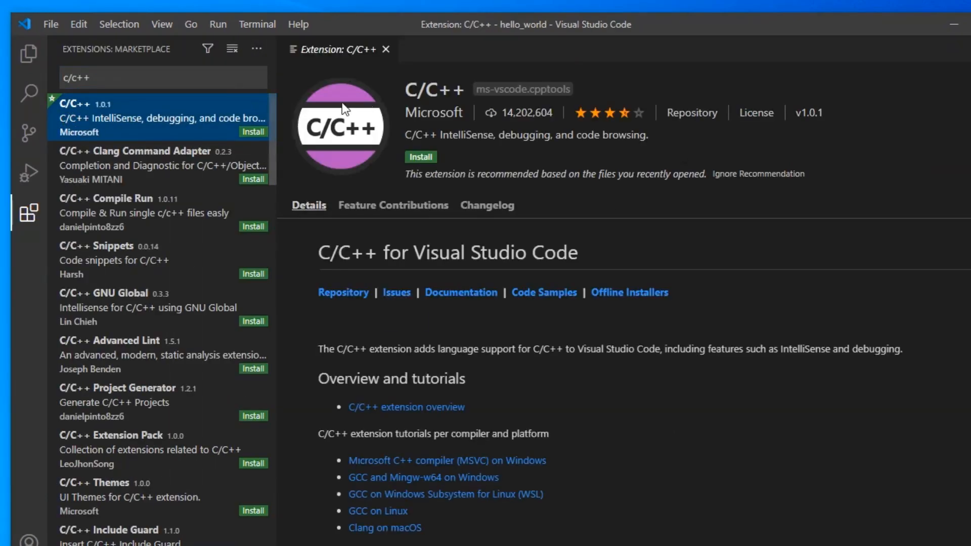
{"action": "left_click", "coordinate": [420, 157]}
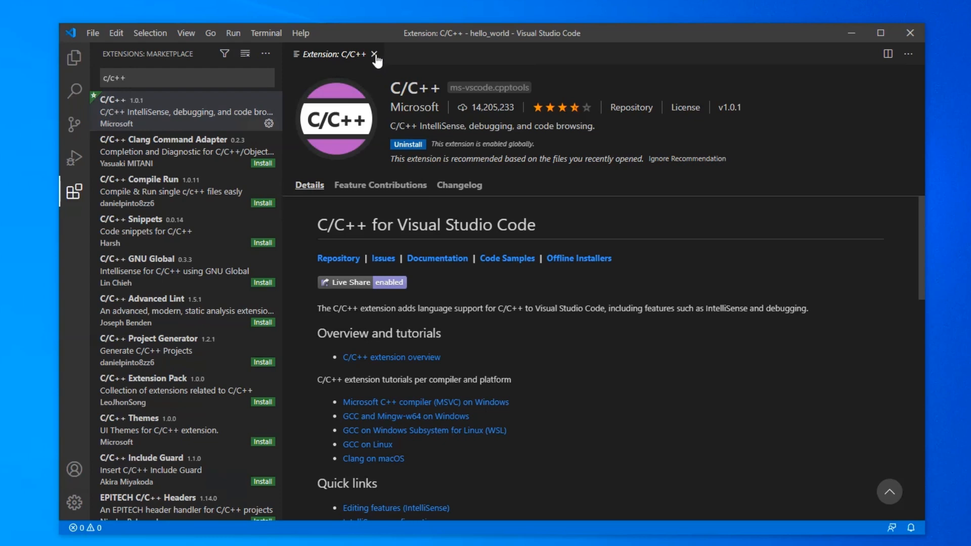
{"action": "left_click", "coordinate": [374, 55]}
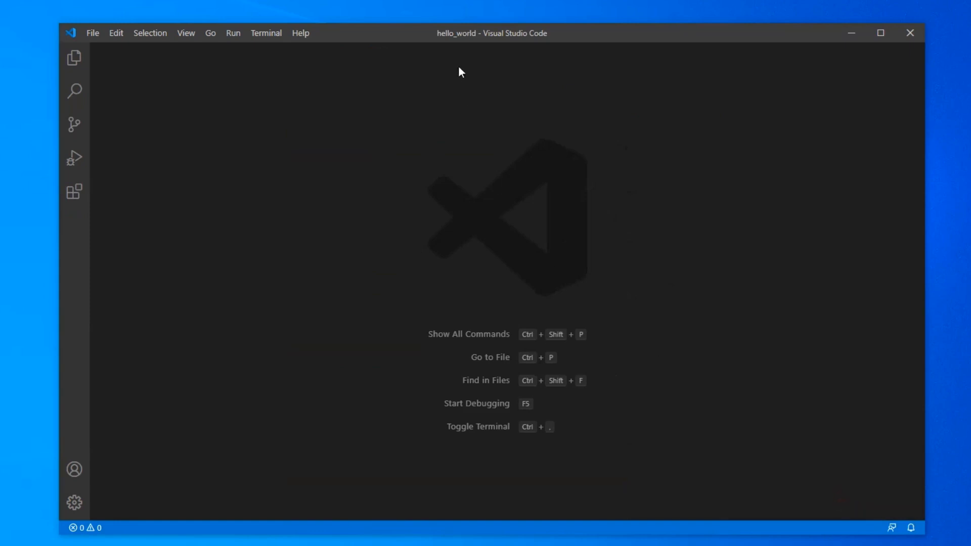
In the browser, scroll the esp-idf-vscode-boilerplate README and open the Code download menu.
{"action": "left_click", "coordinate": [86, 536]}
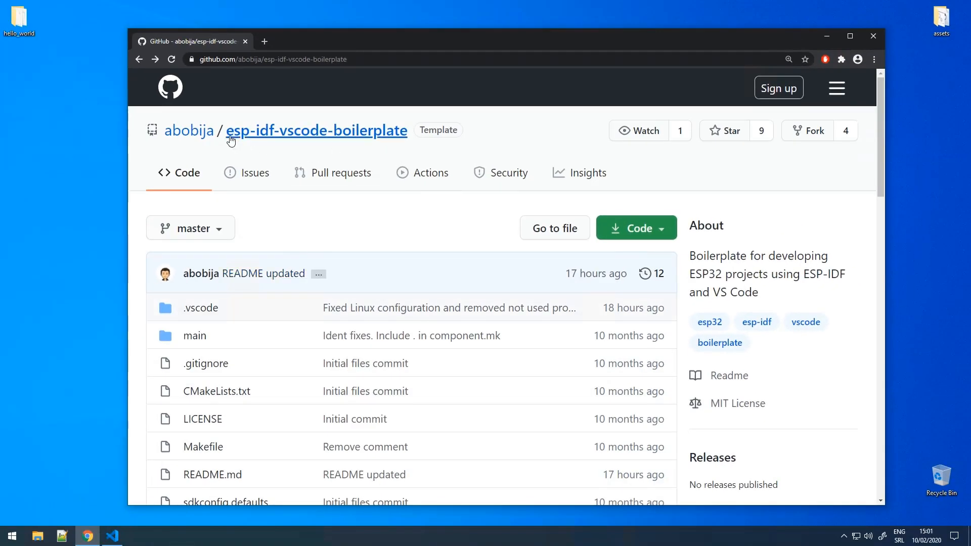
{"action": "mouse_move", "coordinate": [384, 136]}
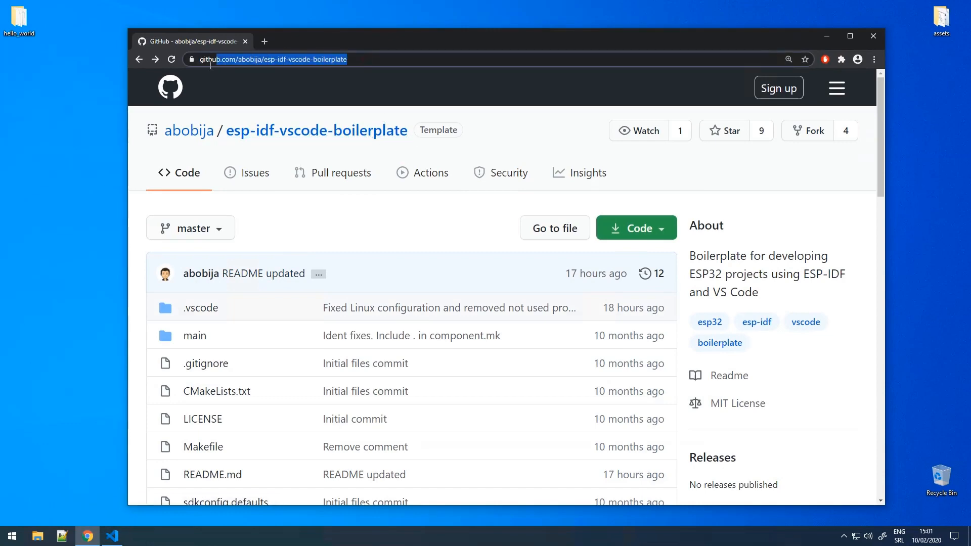
{"action": "scroll", "scroll_direction": "down", "scroll_amount": 3}
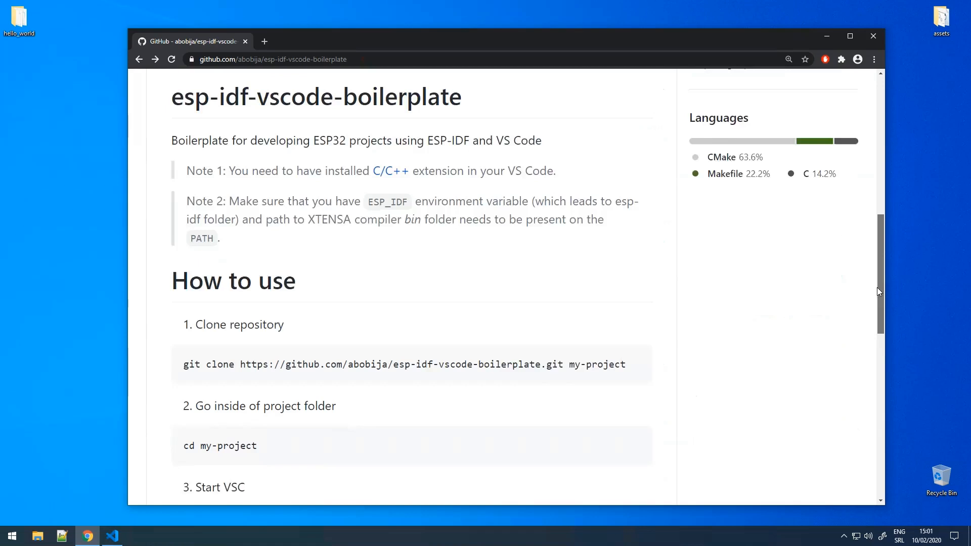
{"action": "left_click", "coordinate": [629, 298]}
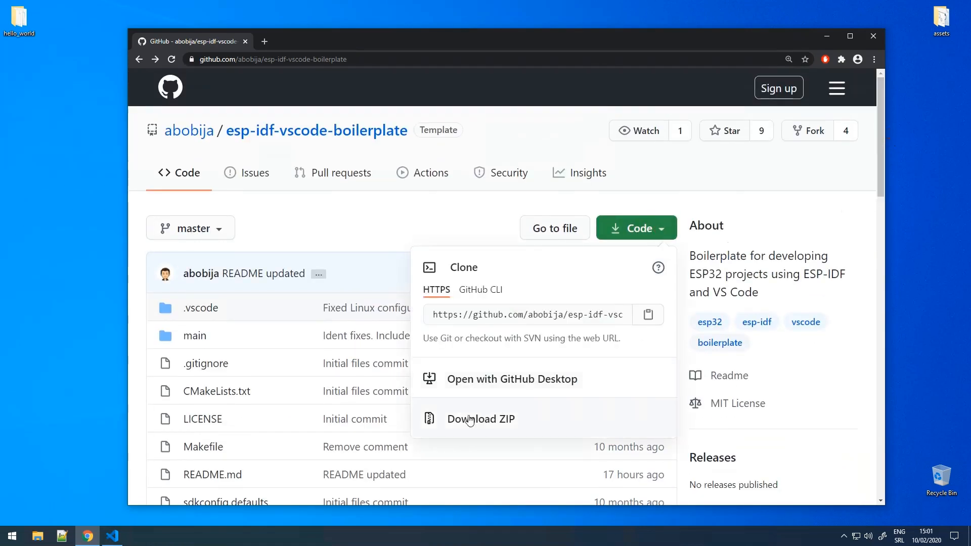
{"action": "mouse_move", "coordinate": [480, 419]}
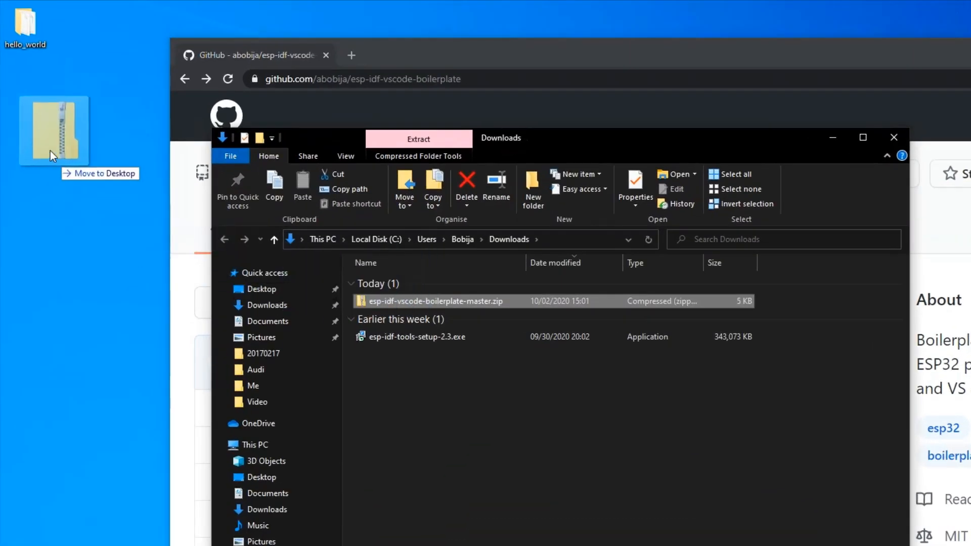
Rename the boilerplate desktop folder to 'project-esp32'.
{"action": "right_click", "coordinate": [76, 156]}
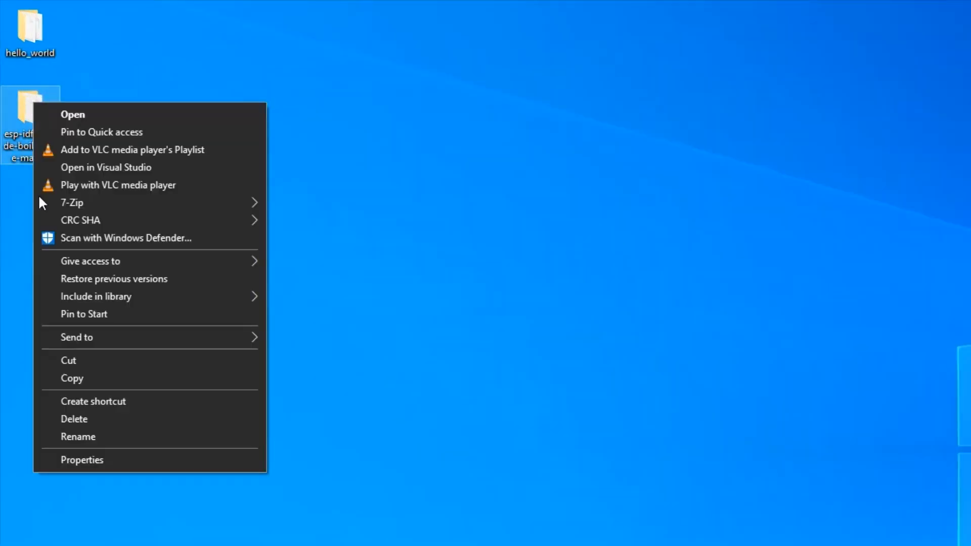
{"action": "left_click", "coordinate": [77, 437]}
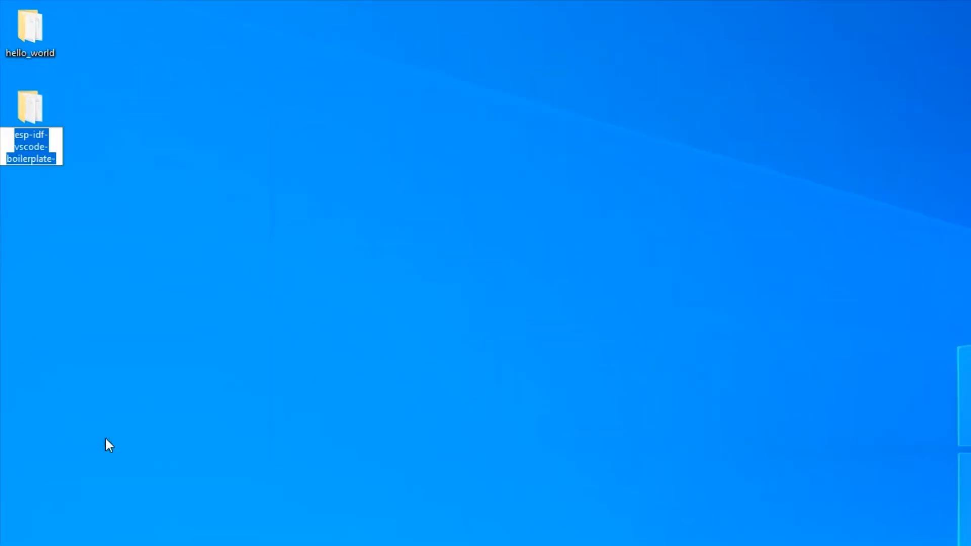
{"action": "type", "text": "project"}
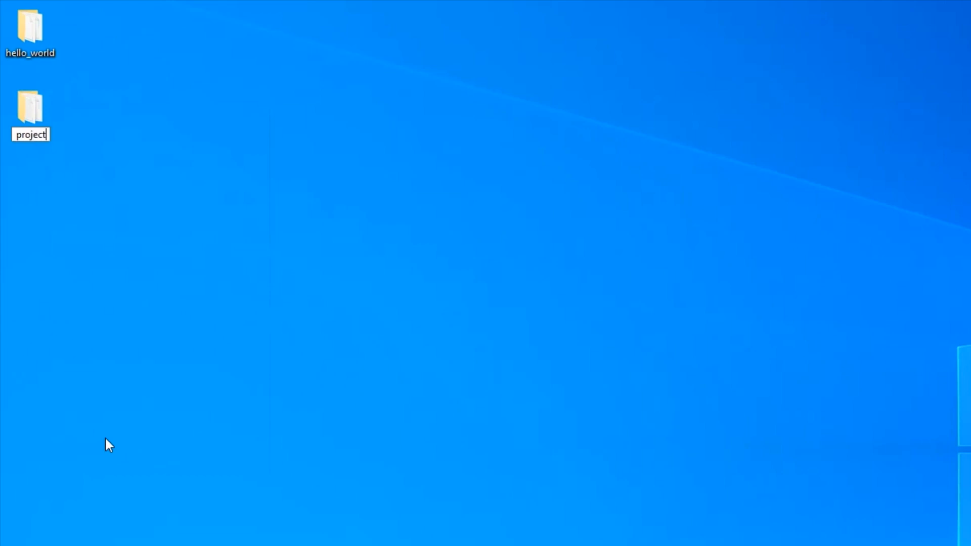
{"action": "type", "text": "-esp32"}
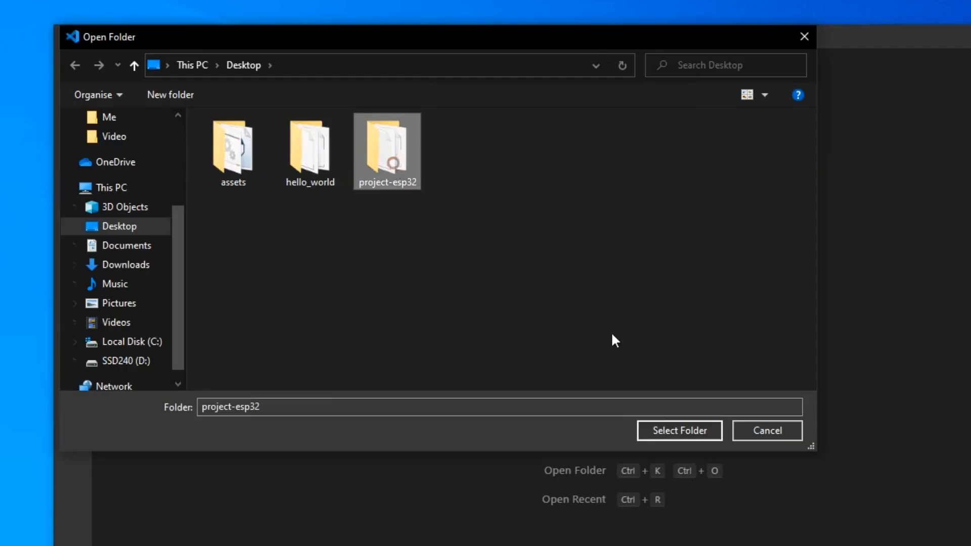
Open project-esp32 and add printf("Don't for"); below Hello world in main.c.
{"action": "left_click", "coordinate": [679, 431]}
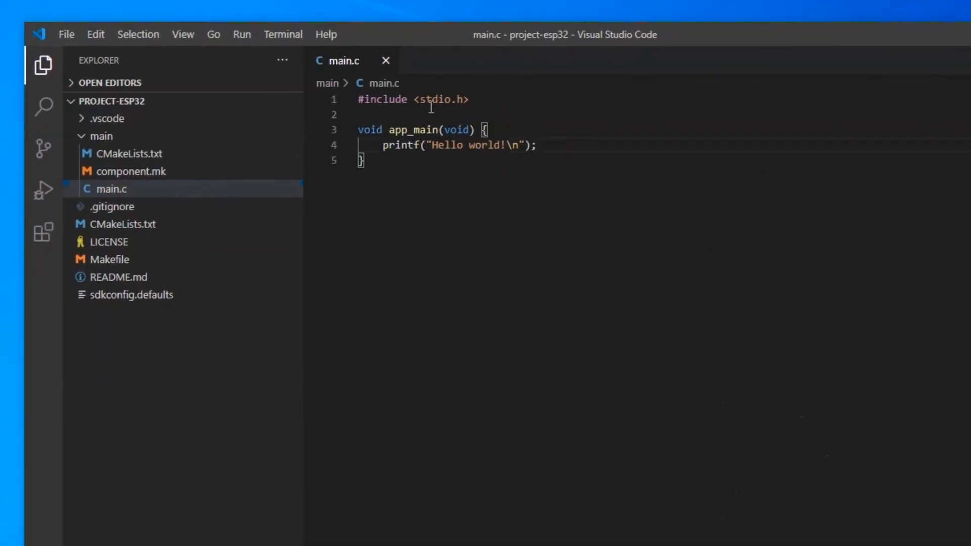
{"action": "type", "text": "printf(\"Don't for\");"}
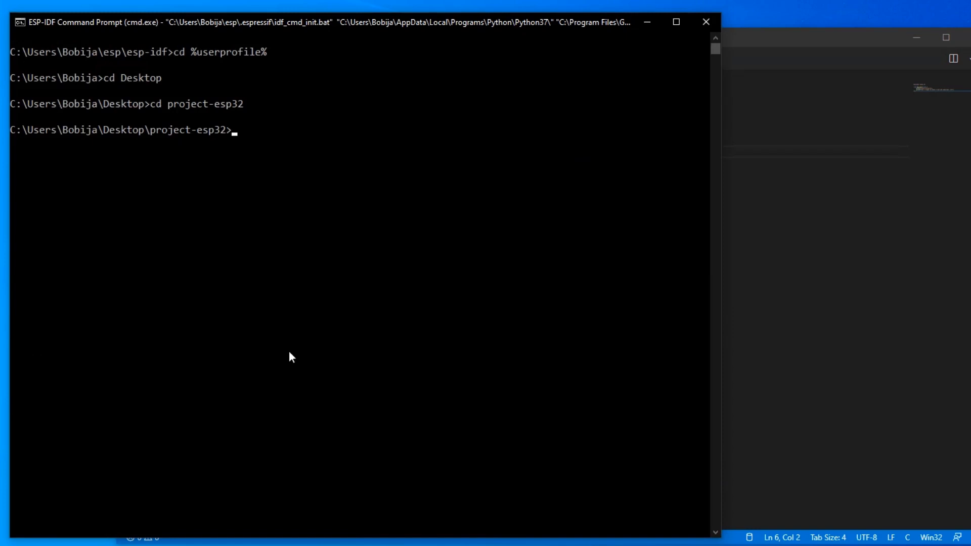
Run idf.py set-target esp32 and highlight the subscribe reminder in the output.
{"action": "type", "text": "idf.py set-target esp32"}
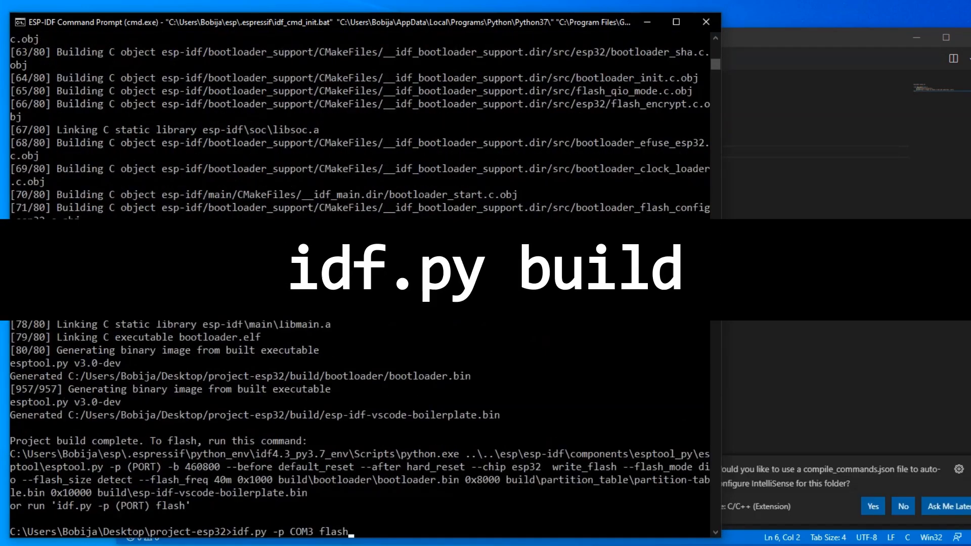
{"action": "key", "text": "enter"}
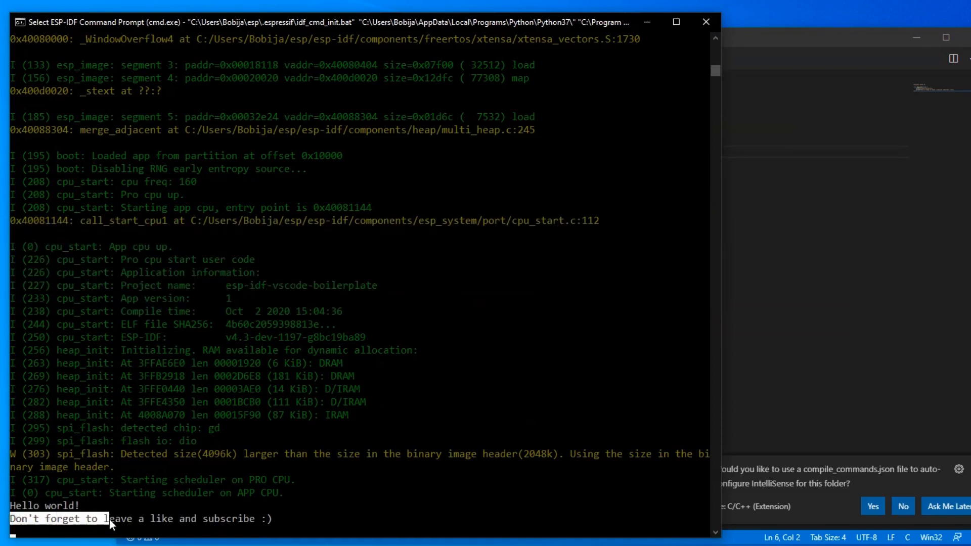
{"action": "left_click_drag", "start_coordinate": [110, 519], "coordinate": [275, 518]}
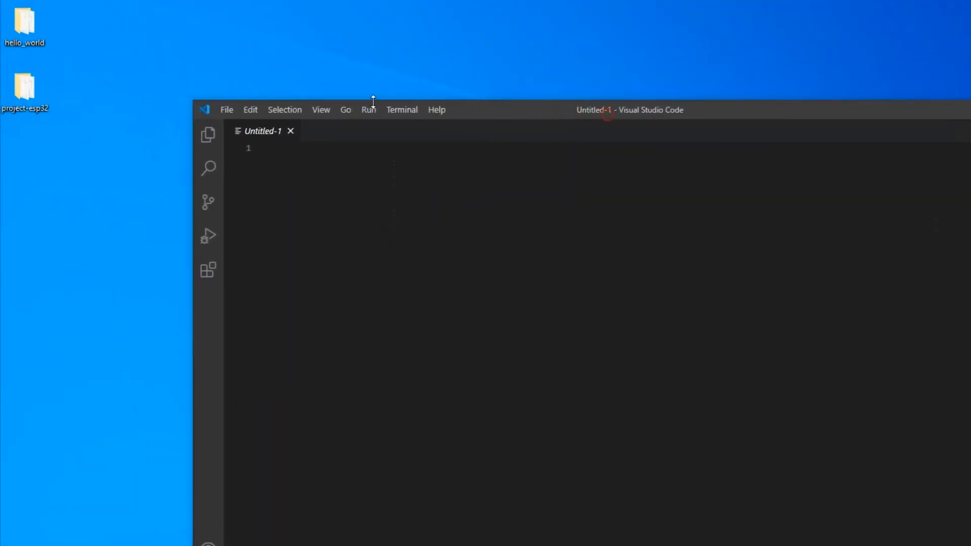
Open the Desktop hello_world folder and create a new folder in the project.
{"action": "left_click", "coordinate": [226, 110]}
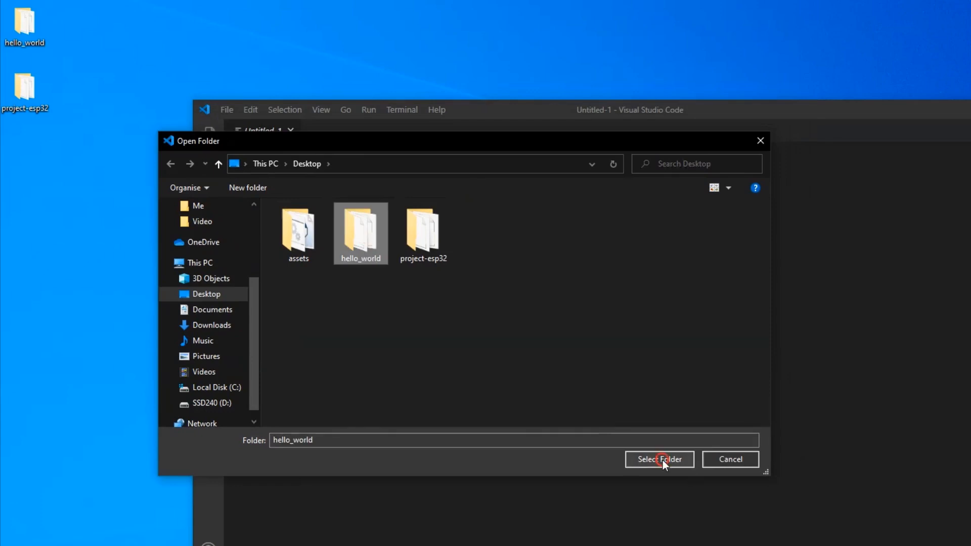
{"action": "left_click", "coordinate": [659, 458]}
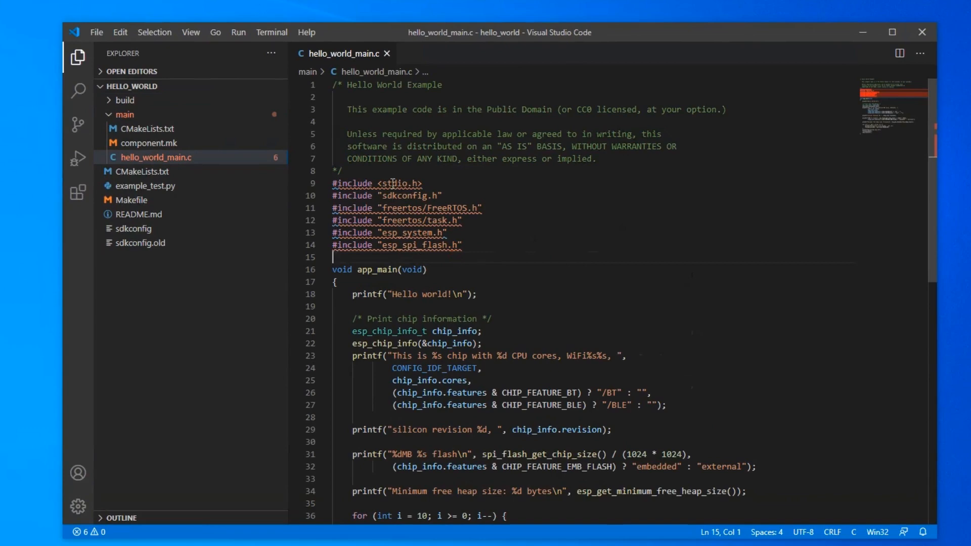
{"action": "mouse_move", "coordinate": [242, 86]}
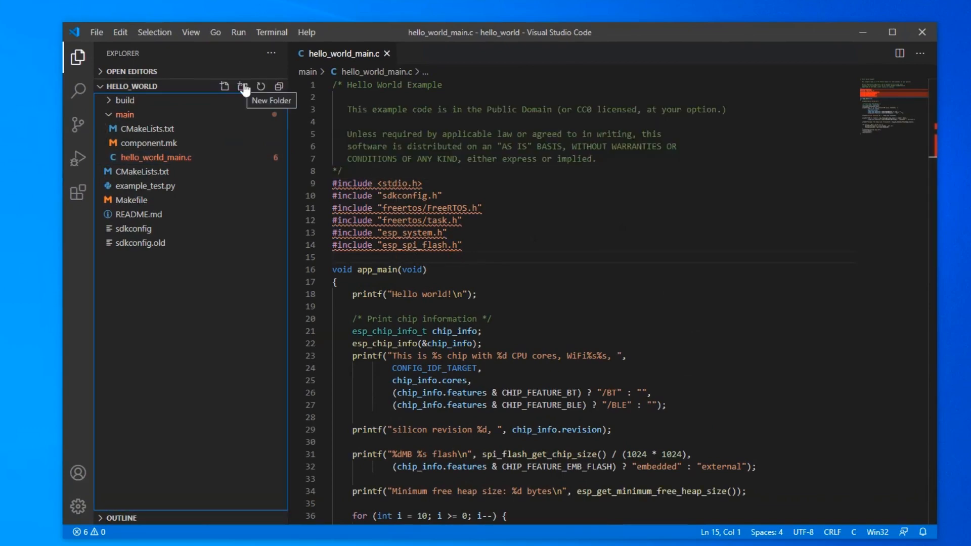
{"action": "left_click", "coordinate": [242, 86]}
{"action": "type", "text": ".vscode"}
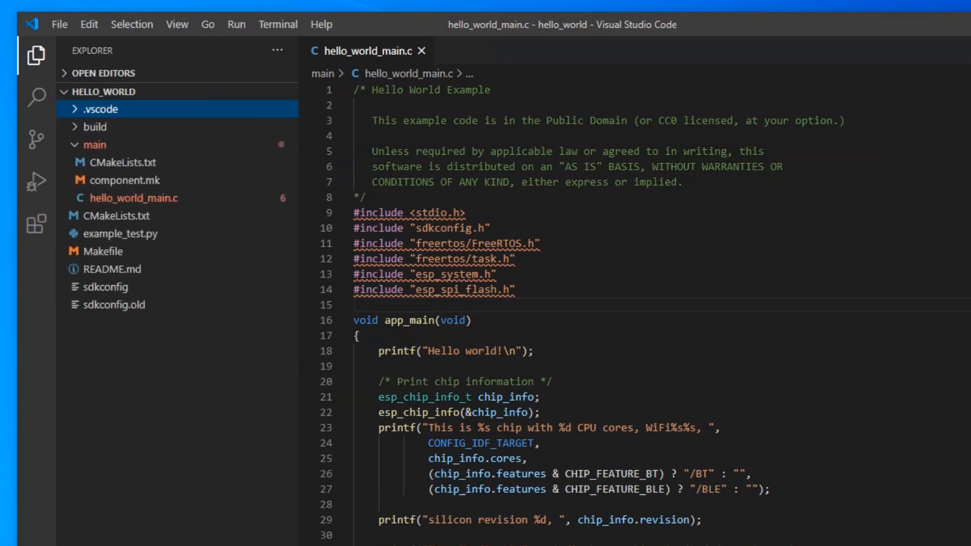
Create c_cpp_properties.json inside hello_world's .vscode folder.
{"action": "right_click", "coordinate": [99, 109]}
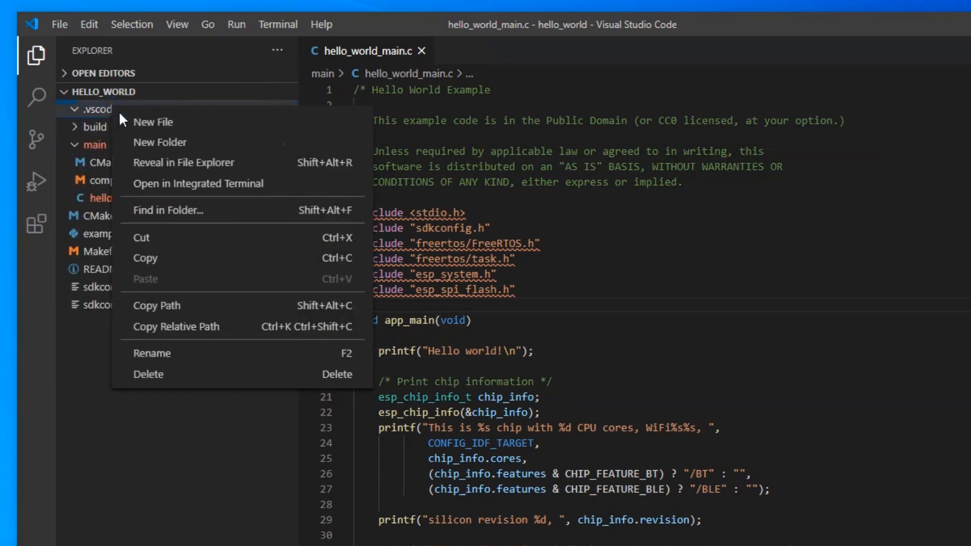
{"action": "left_click", "coordinate": [153, 121]}
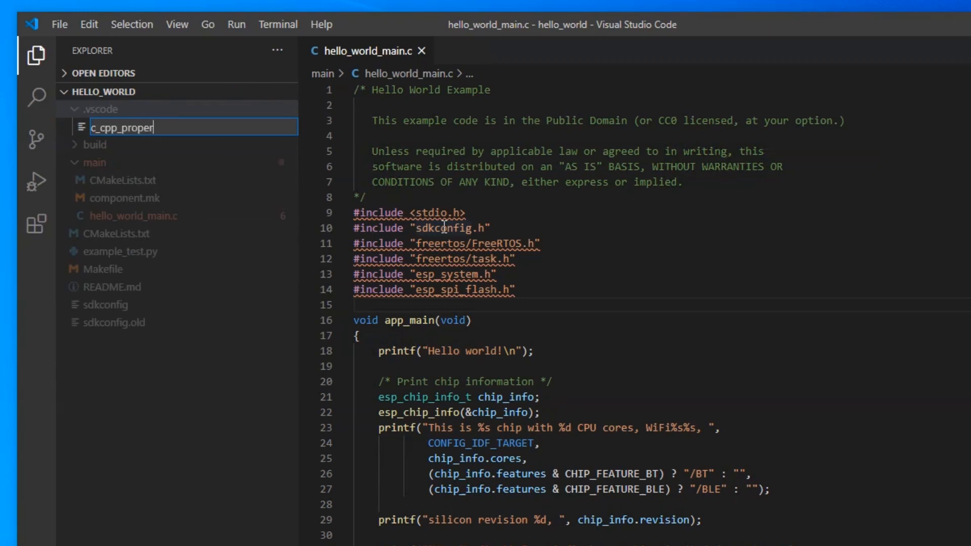
{"action": "key", "text": "Enter"}
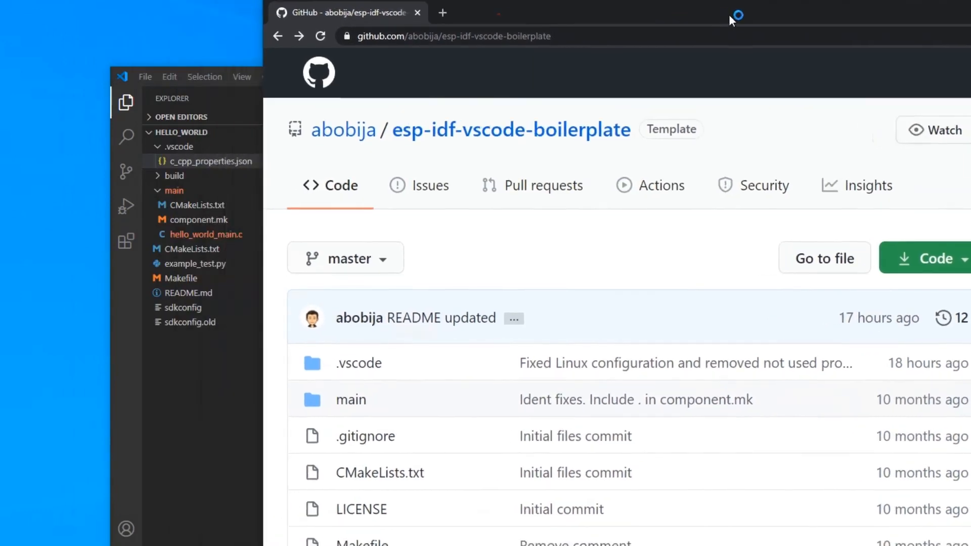
Open the boilerplate repository's .vscode/c_cpp_properties.json on GitHub to copy its configuration.
{"action": "left_click", "coordinate": [358, 363]}
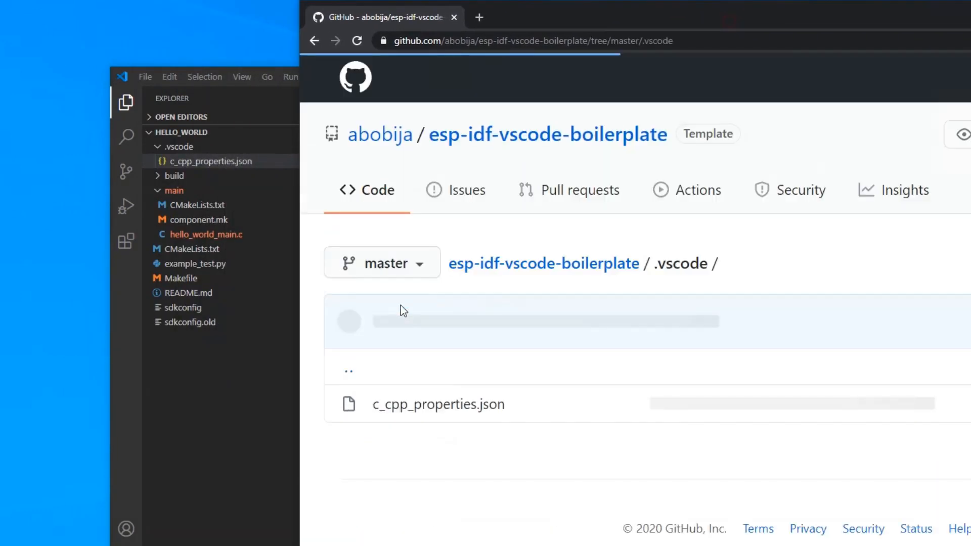
{"action": "left_click", "coordinate": [438, 405]}
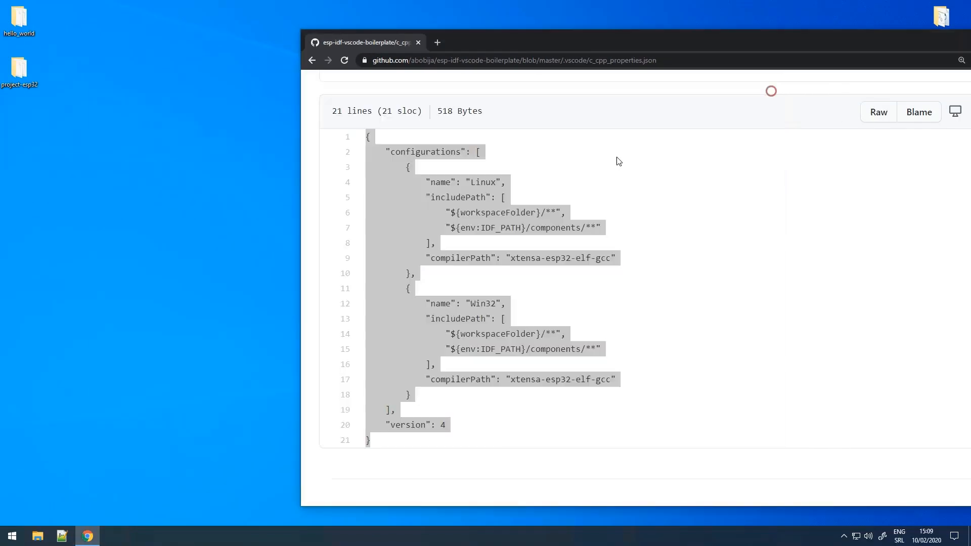
{"action": "left_click", "coordinate": [111, 534]}
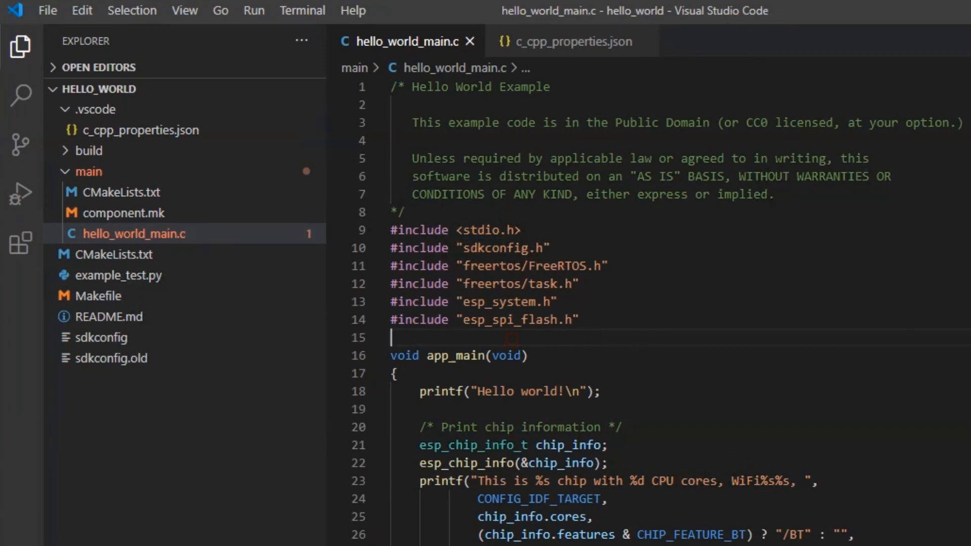
Check that hello_world_main.c's include lines no longer show error underlines.
{"action": "scroll", "scroll_direction": "down", "scroll_amount": 3}
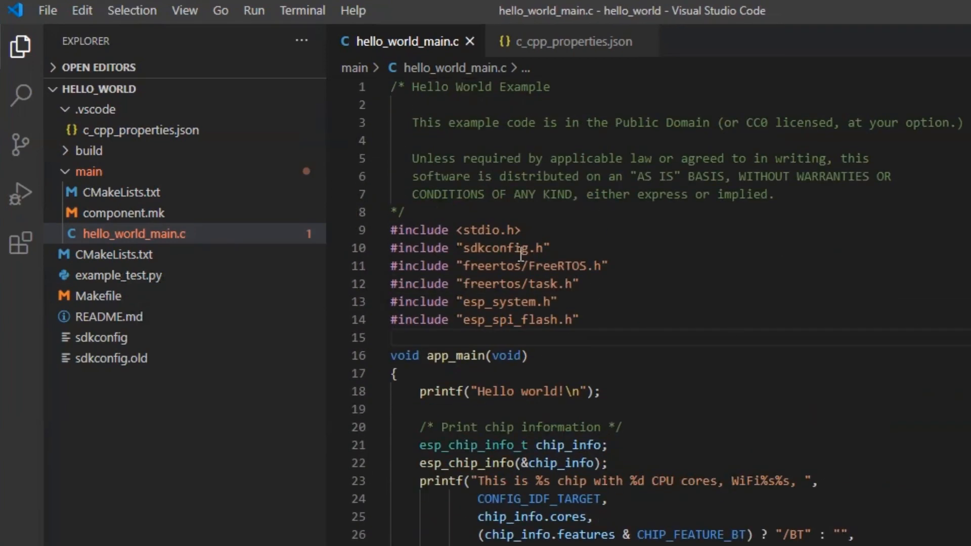
{"action": "left_click", "coordinate": [515, 320]}
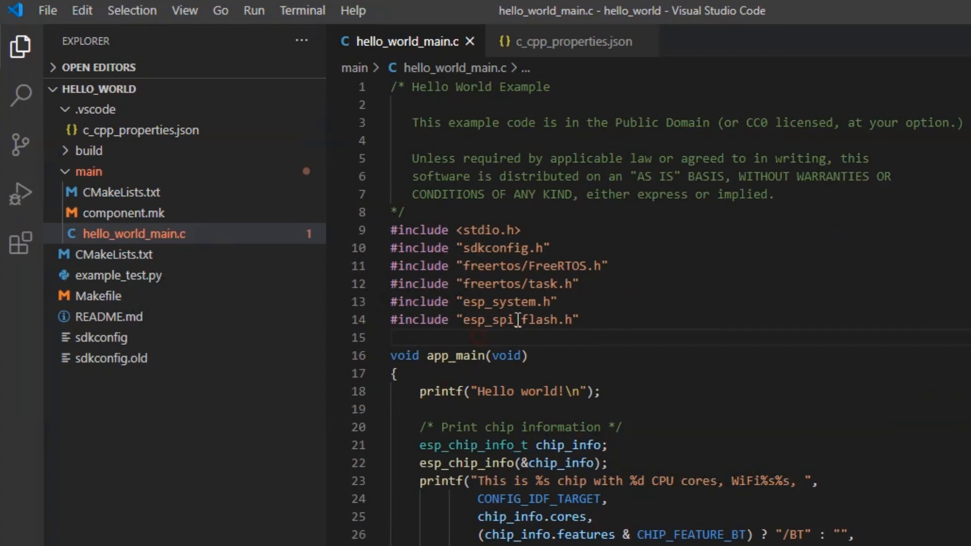